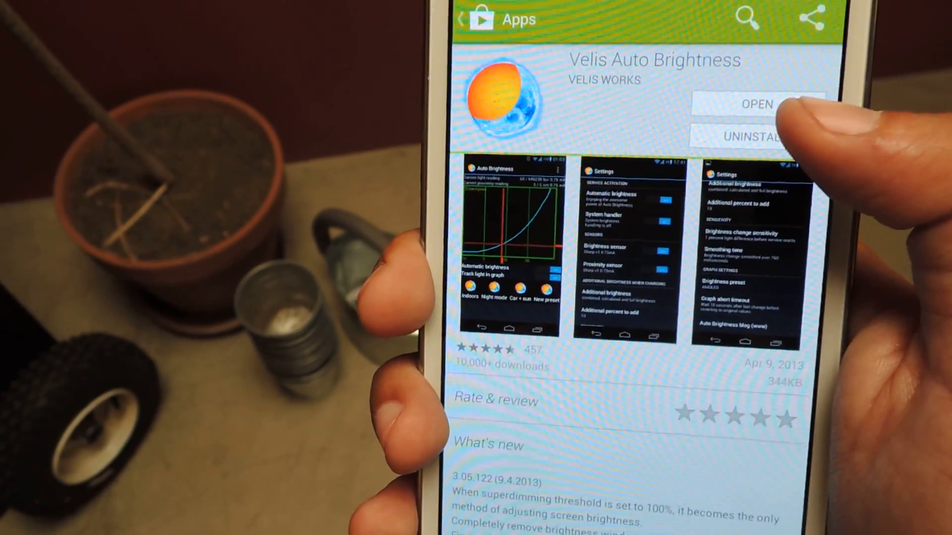
Uninstall Velis Auto Brightness and confirm the removal.
click(744, 135)
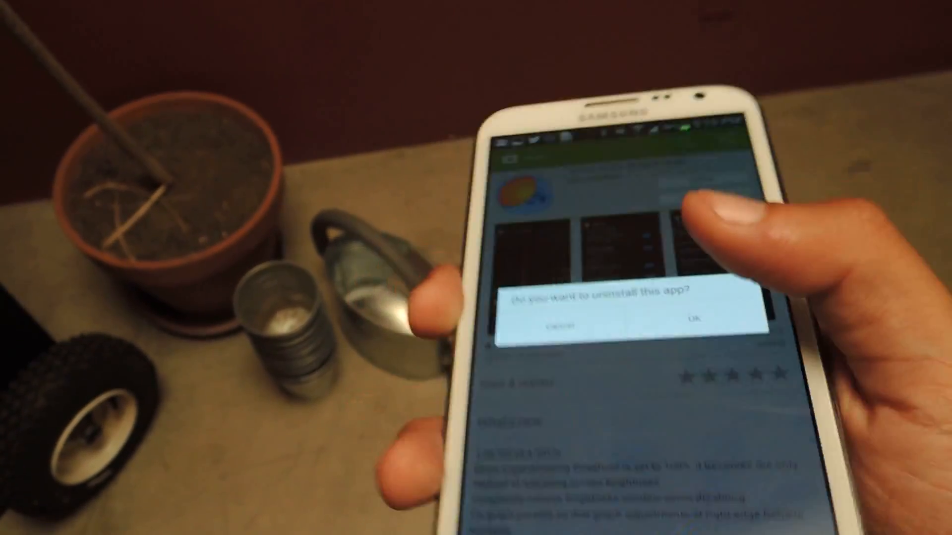
click(698, 321)
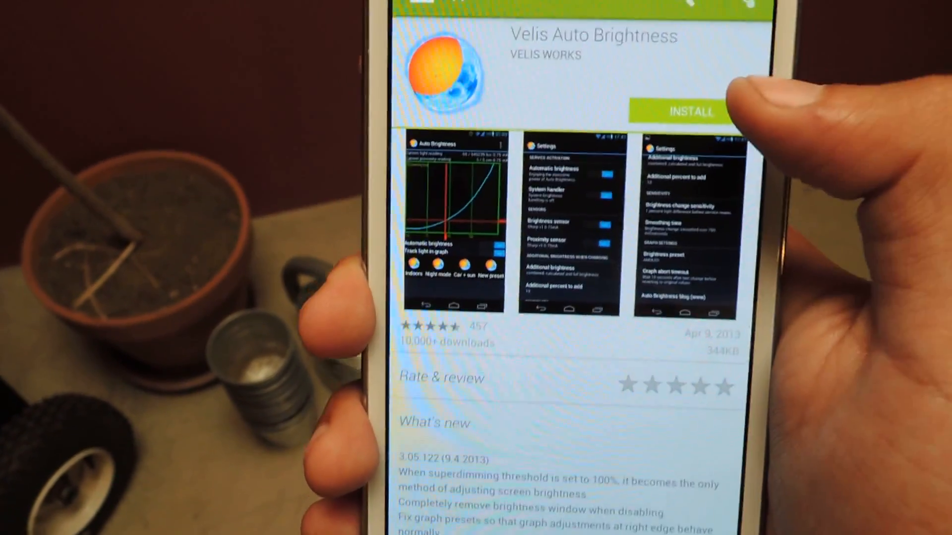
Install Velis Auto Brightness again from its store page.
click(690, 111)
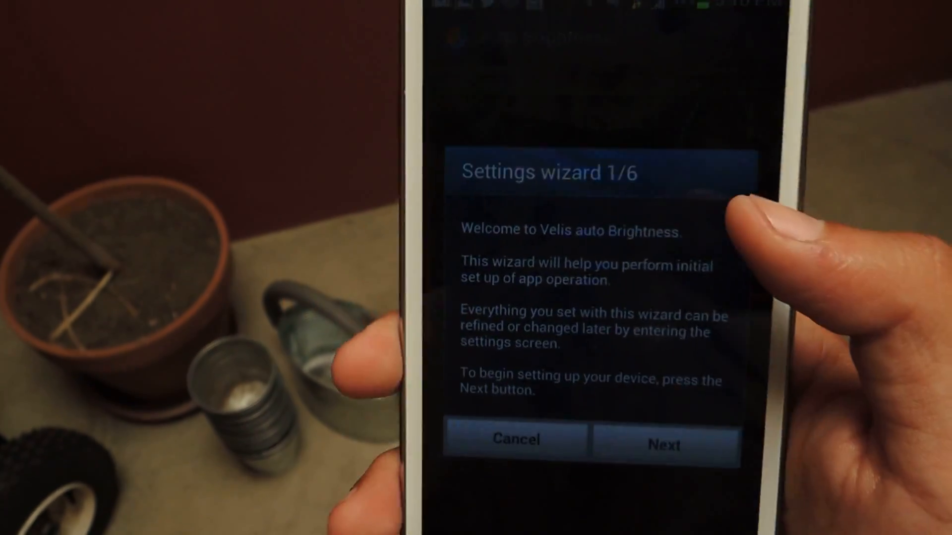
Advance through the wizard keeping AMOLED, Medium sensitivity, On and Yes, then reach the graph.
click(664, 444)
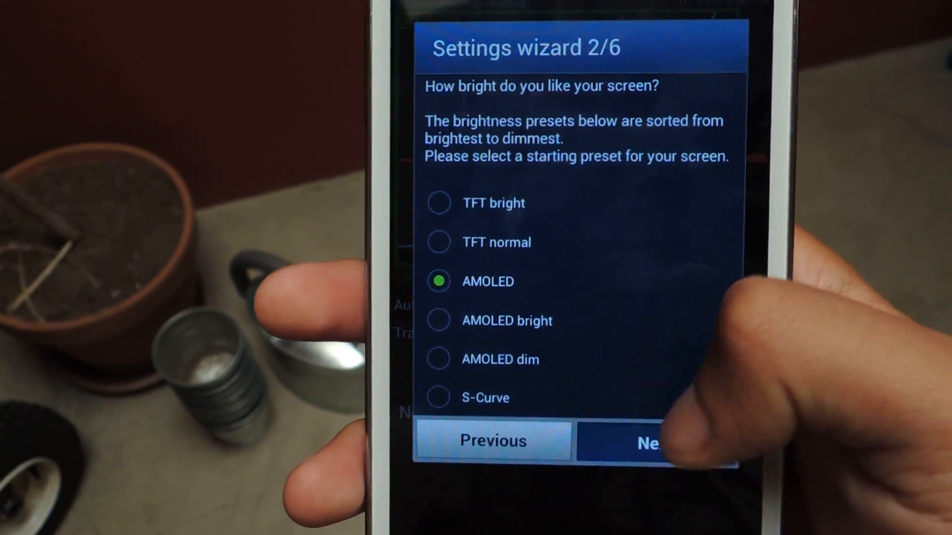
click(650, 440)
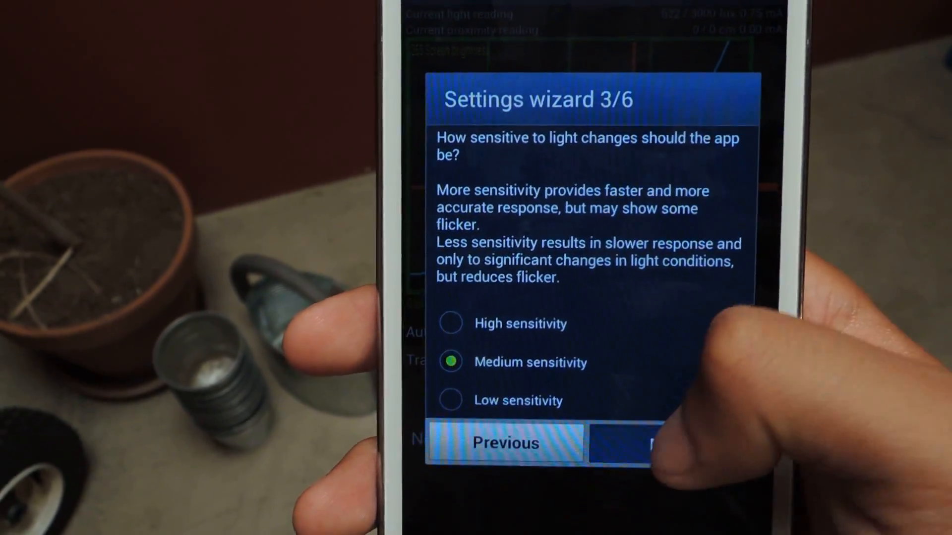
click(649, 444)
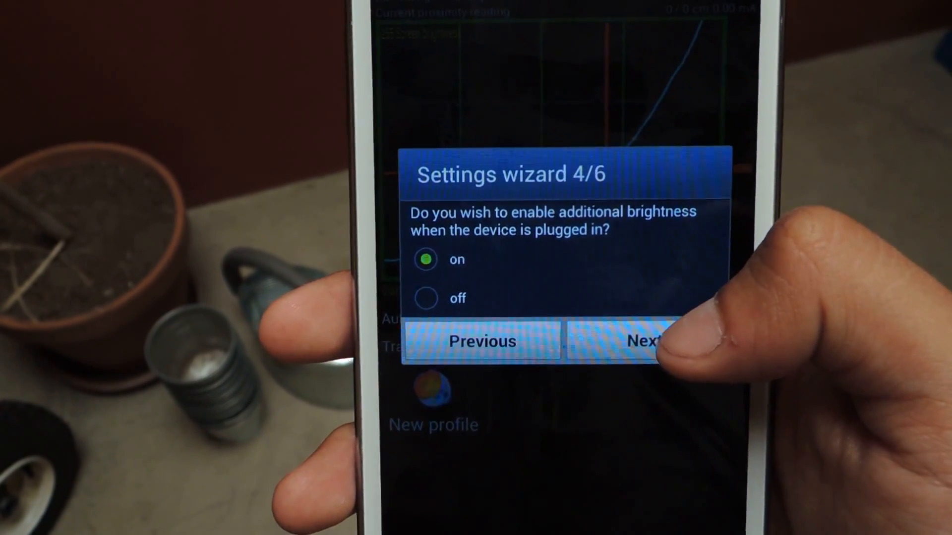
click(644, 340)
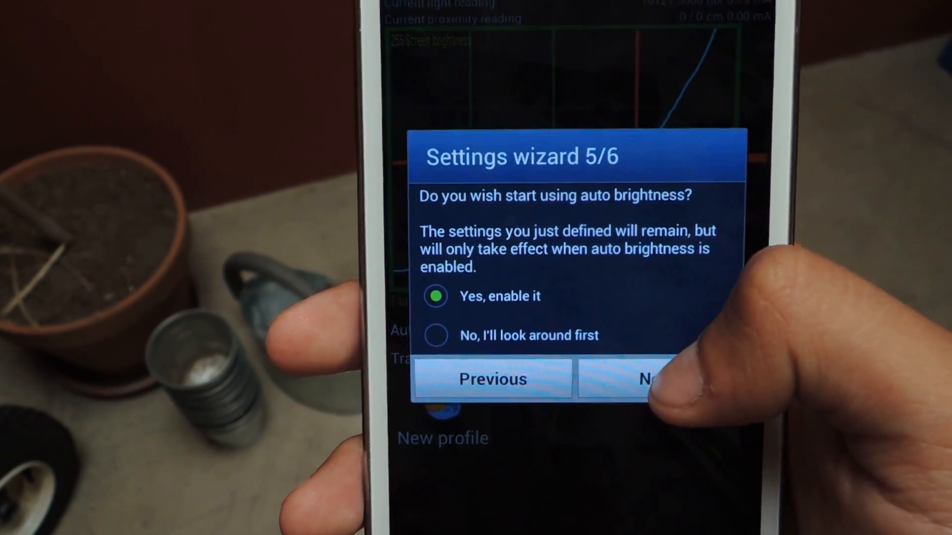
click(649, 379)
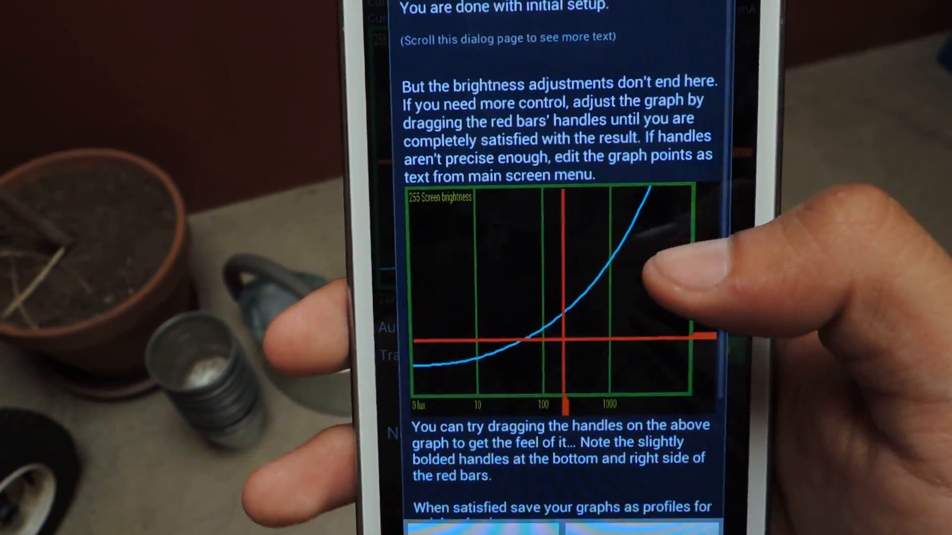
scroll(down, 3)
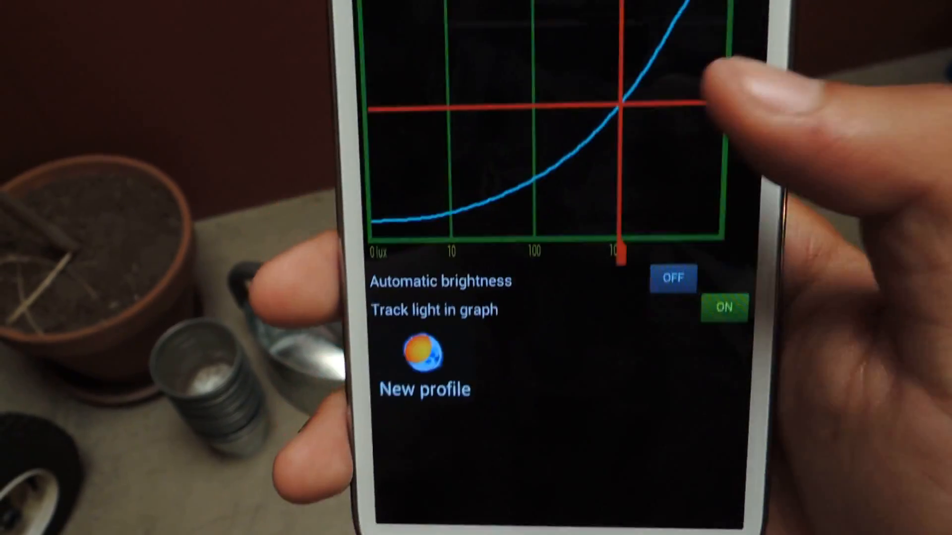